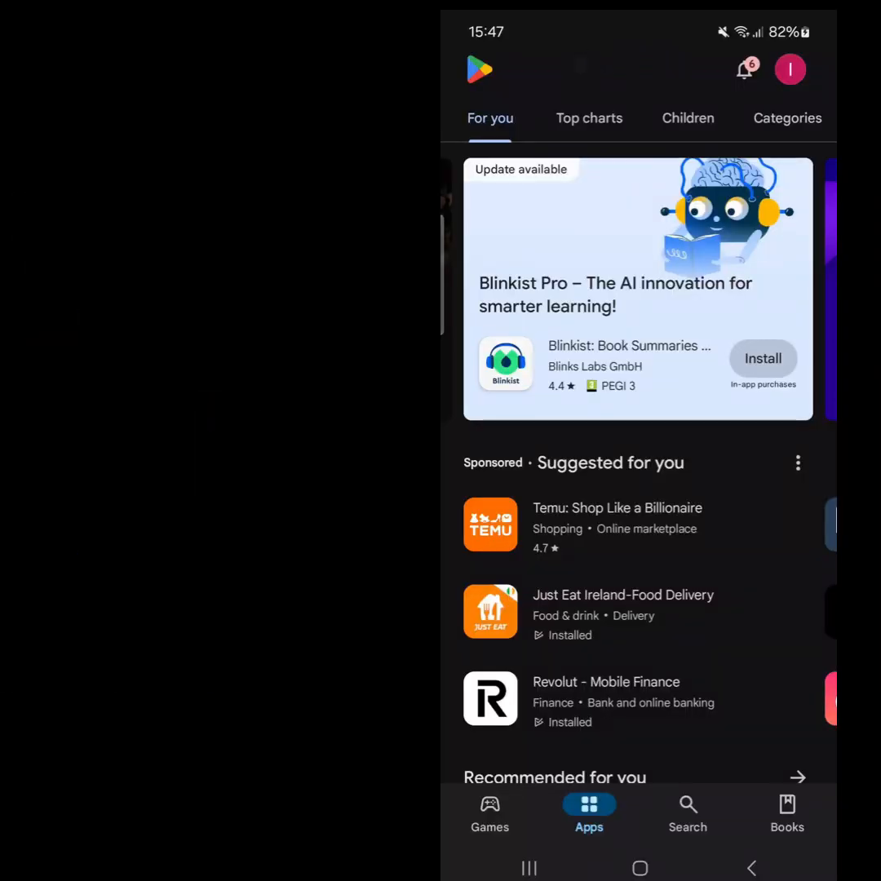
Step: Open Payment methods from the avatar's Payments and subscriptions menu to list the saved cards
click(789, 70)
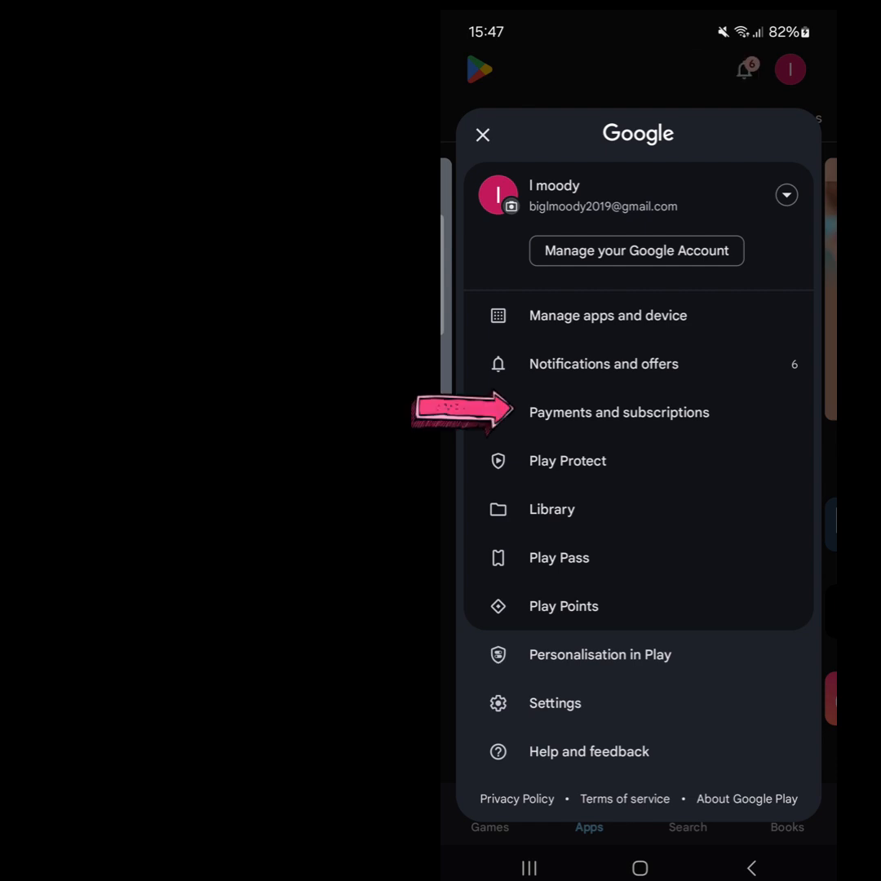
click(620, 412)
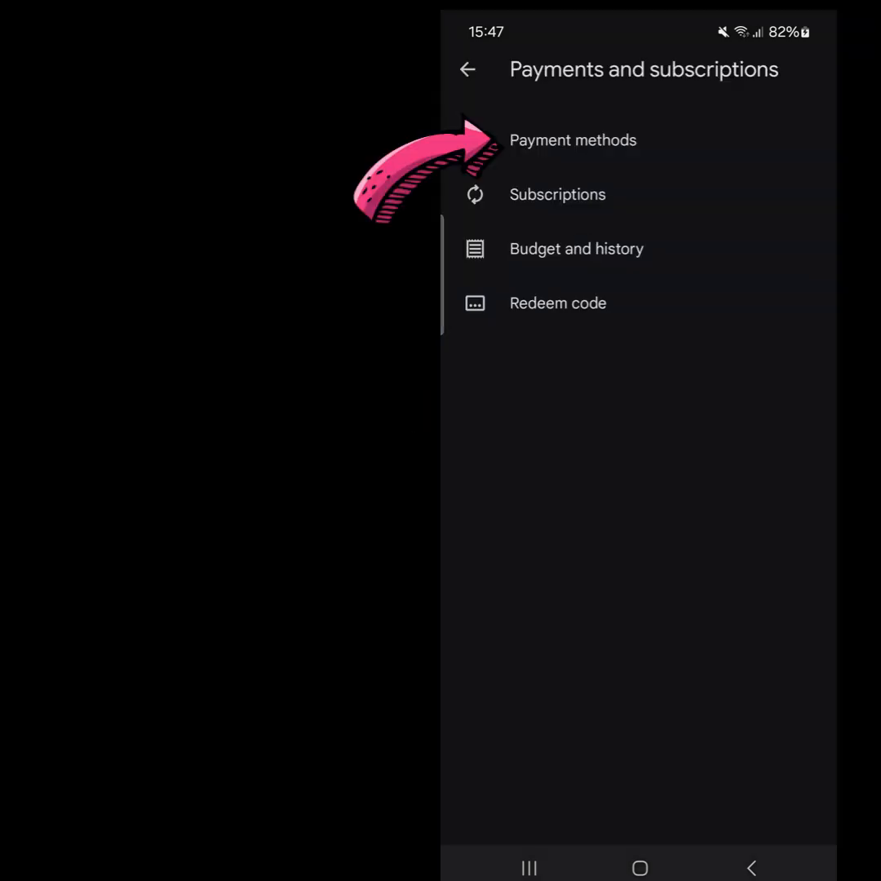
click(573, 139)
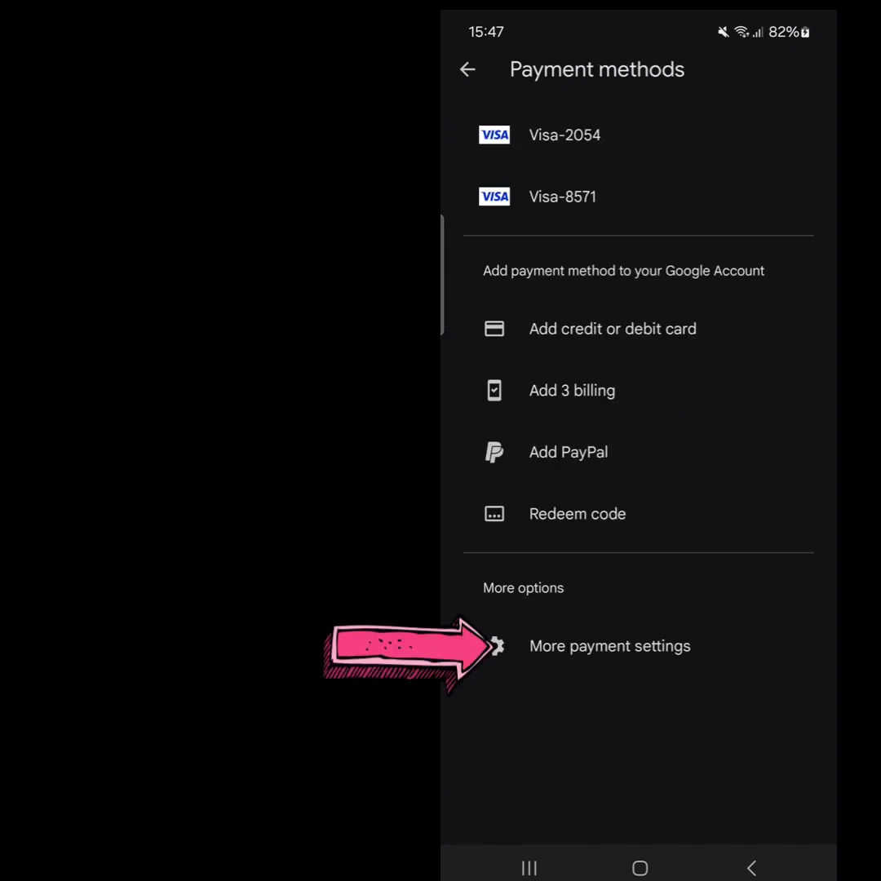
Step: Open Payments Center settings and scroll to the Ireland (IE) country entry and new-profile note
click(608, 645)
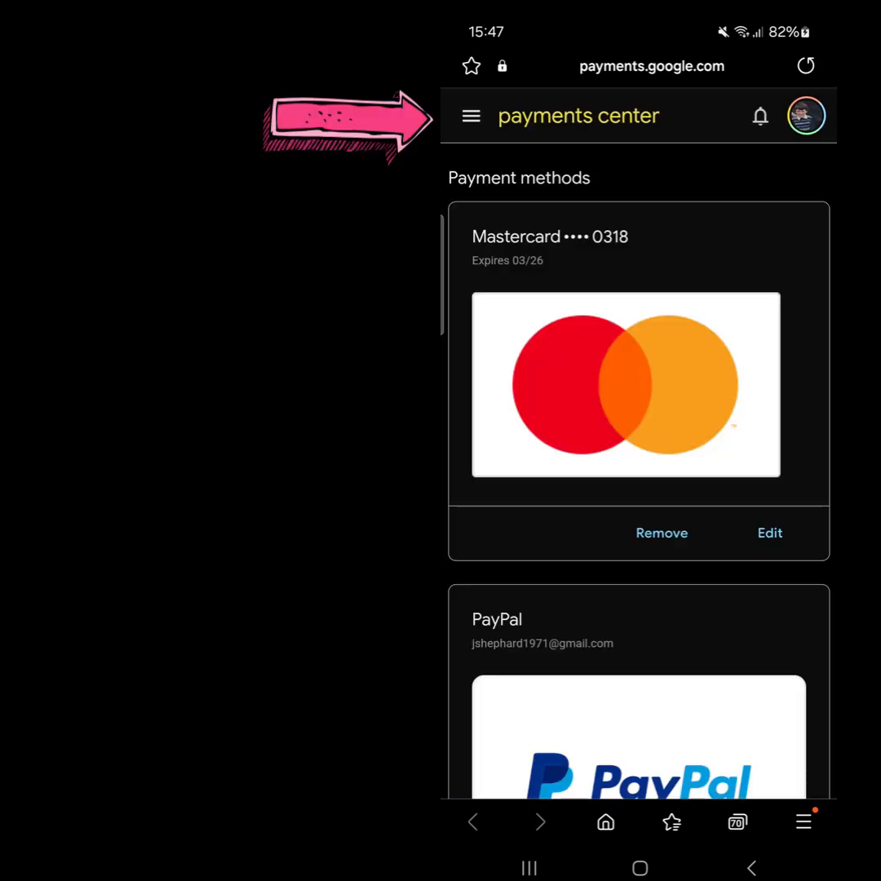
click(471, 115)
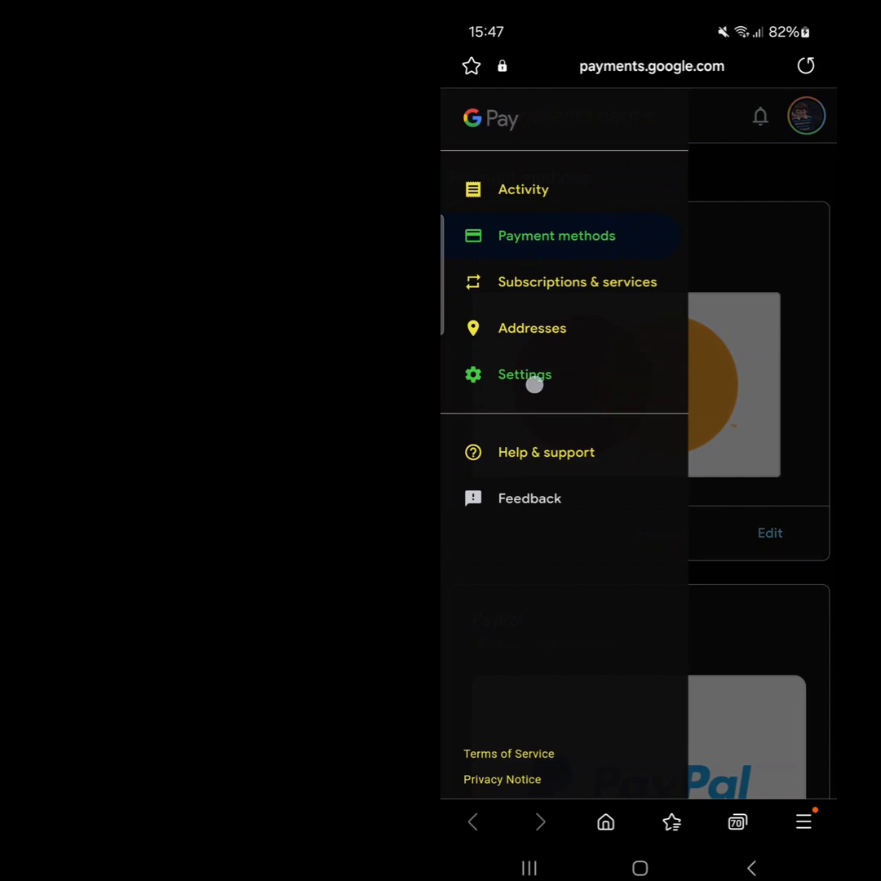
click(525, 375)
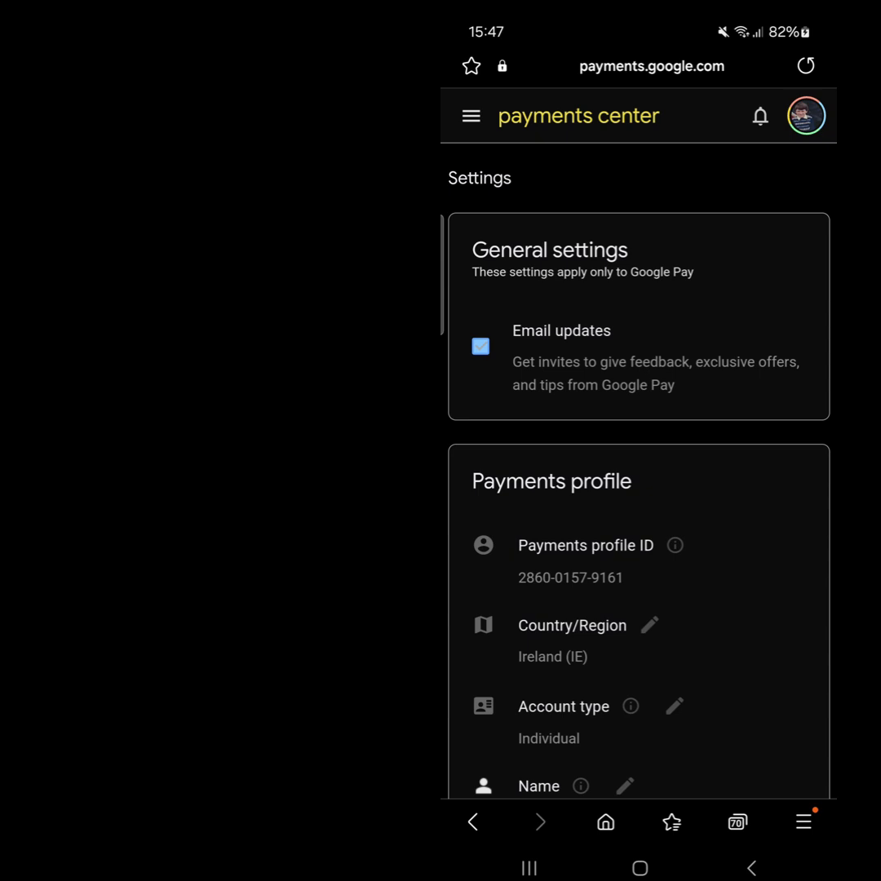
scroll(down, 3)
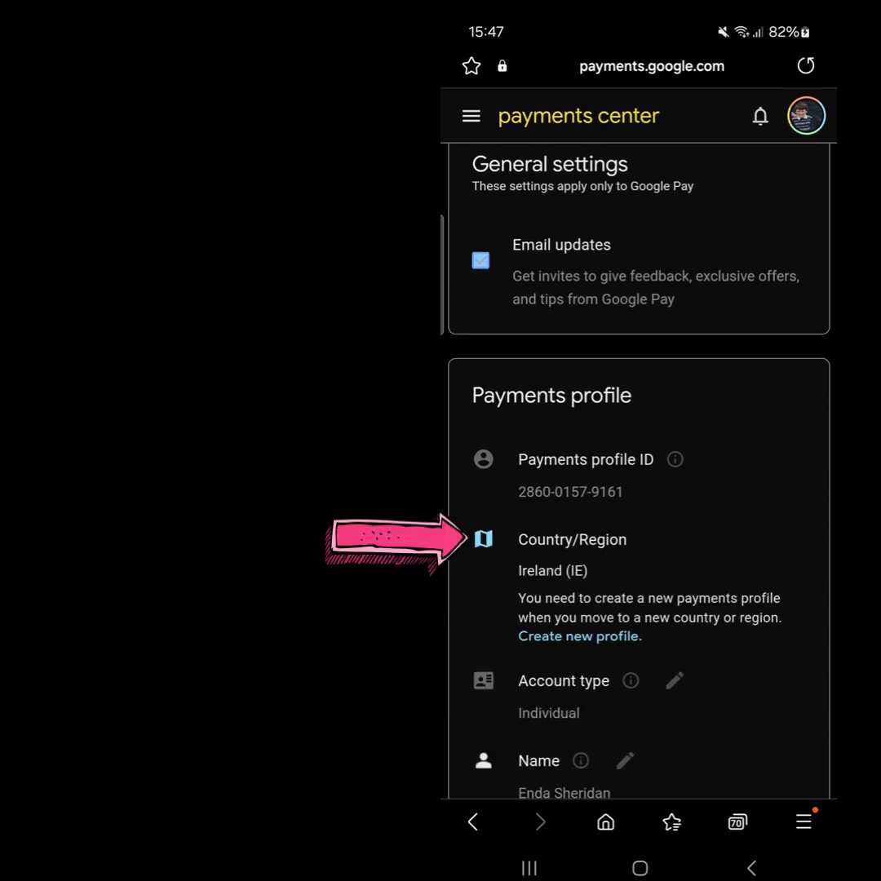
Step: Create a new payments profile, choose Australia (AU), and continue to the customer info form
click(578, 636)
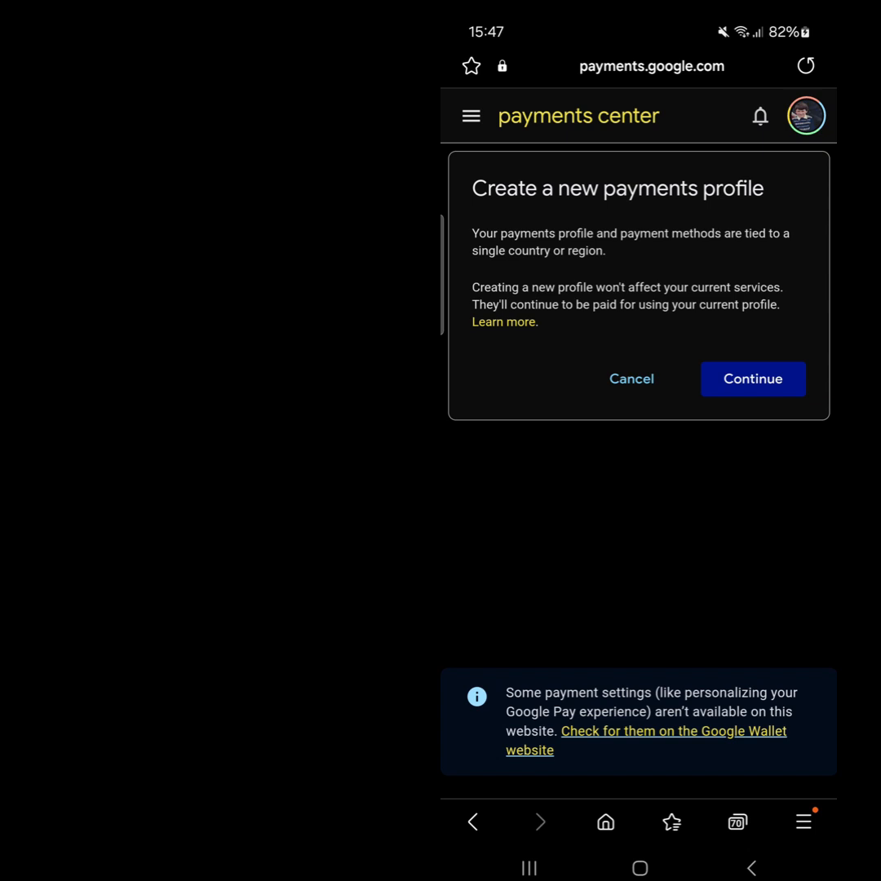
click(752, 379)
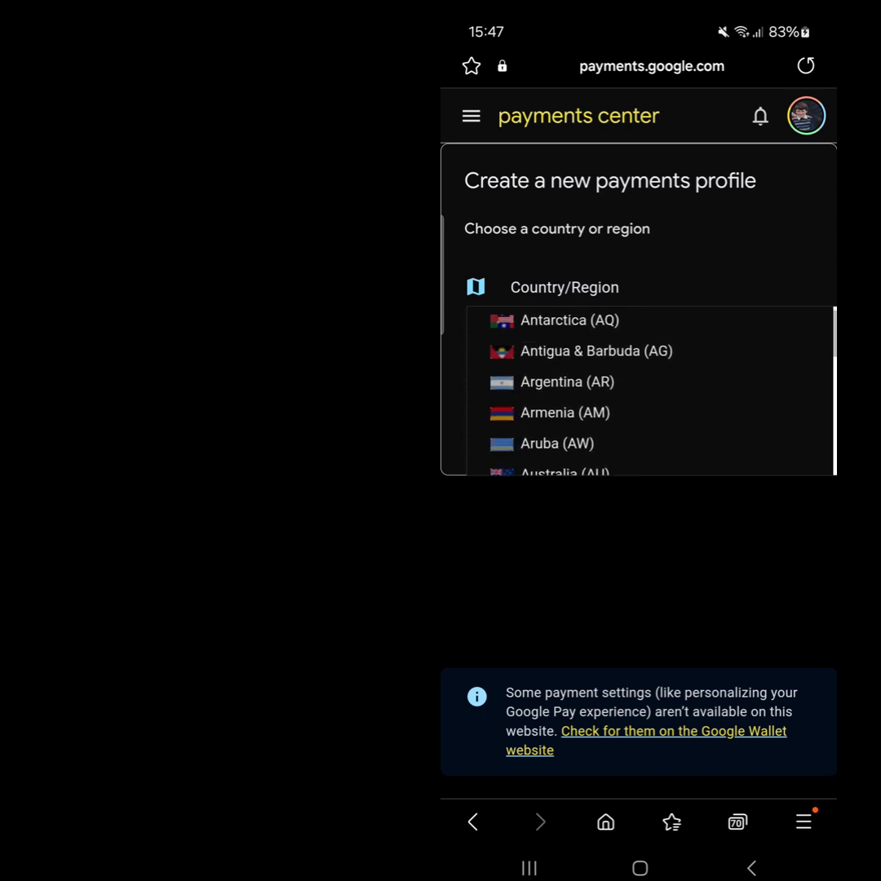
click(548, 471)
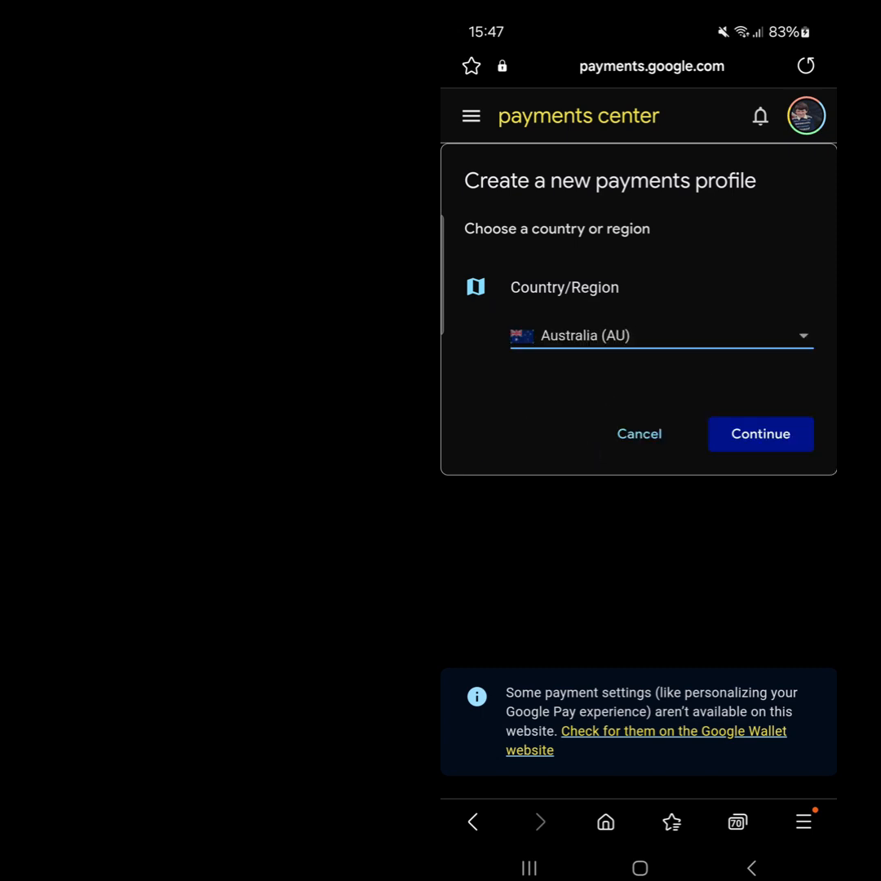
click(759, 433)
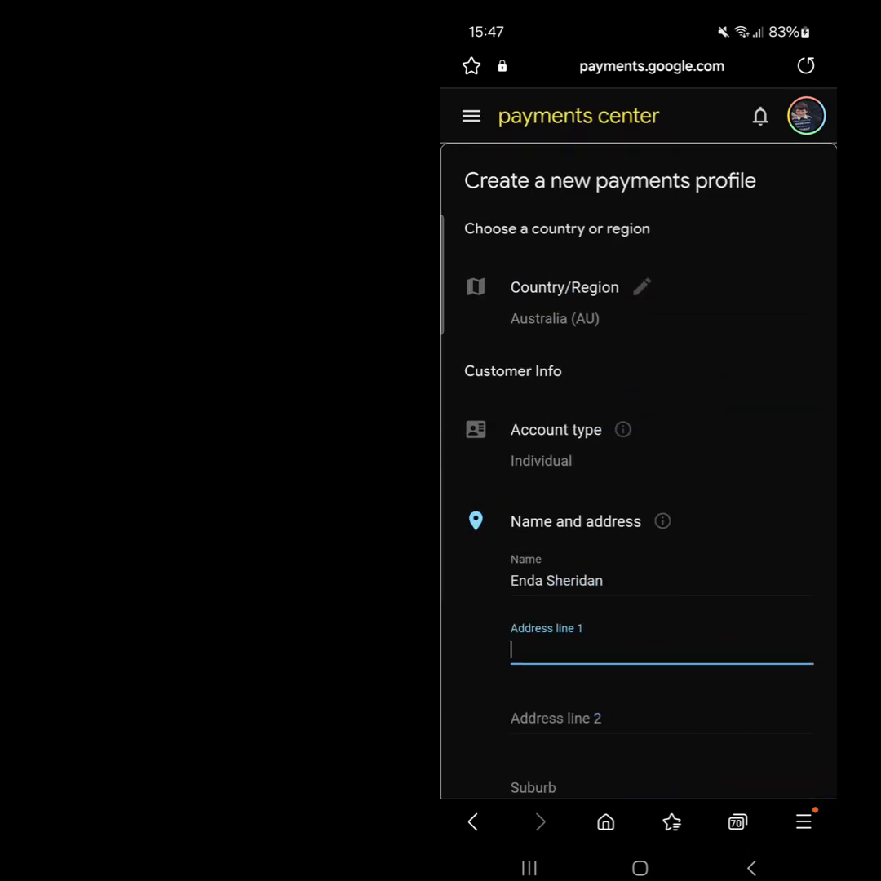
Step: Enter '12 main street' as address line 1 and begin typing the city 'Sydn' on line 2
scroll(down, 3)
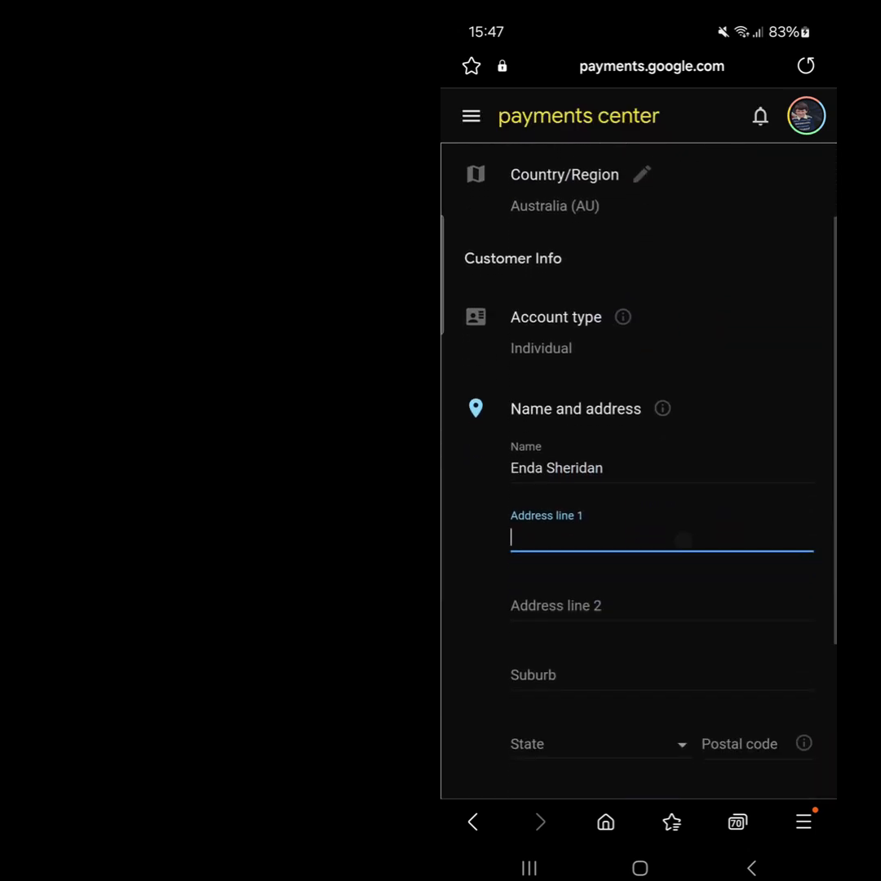
click(661, 537)
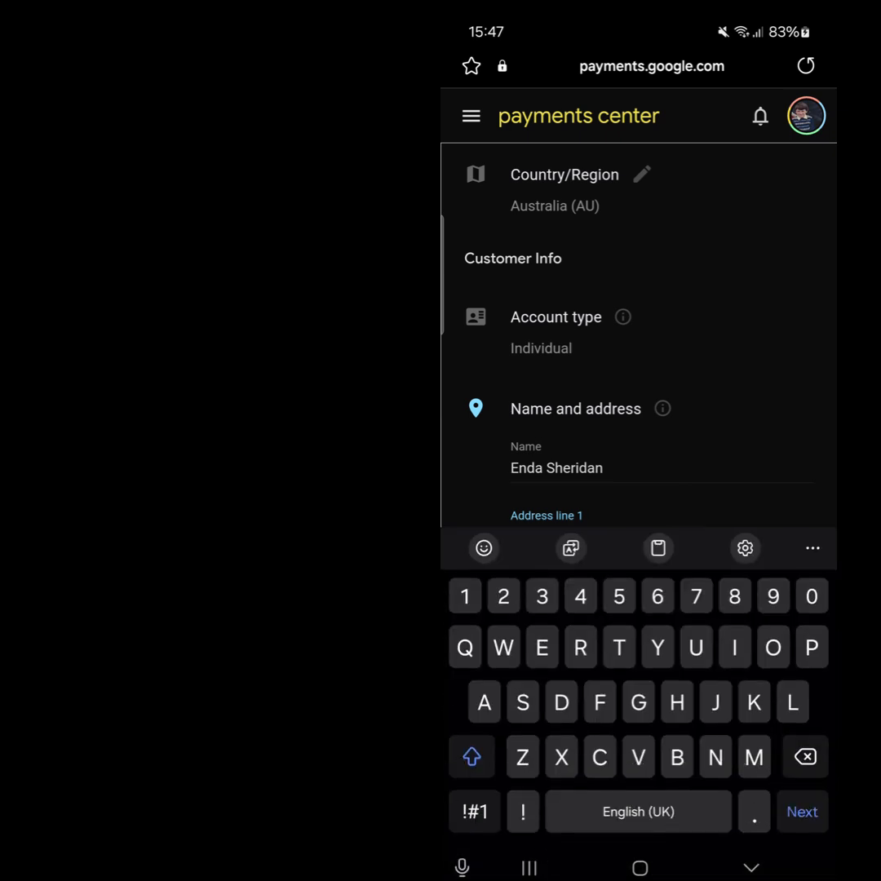
text(12 main)
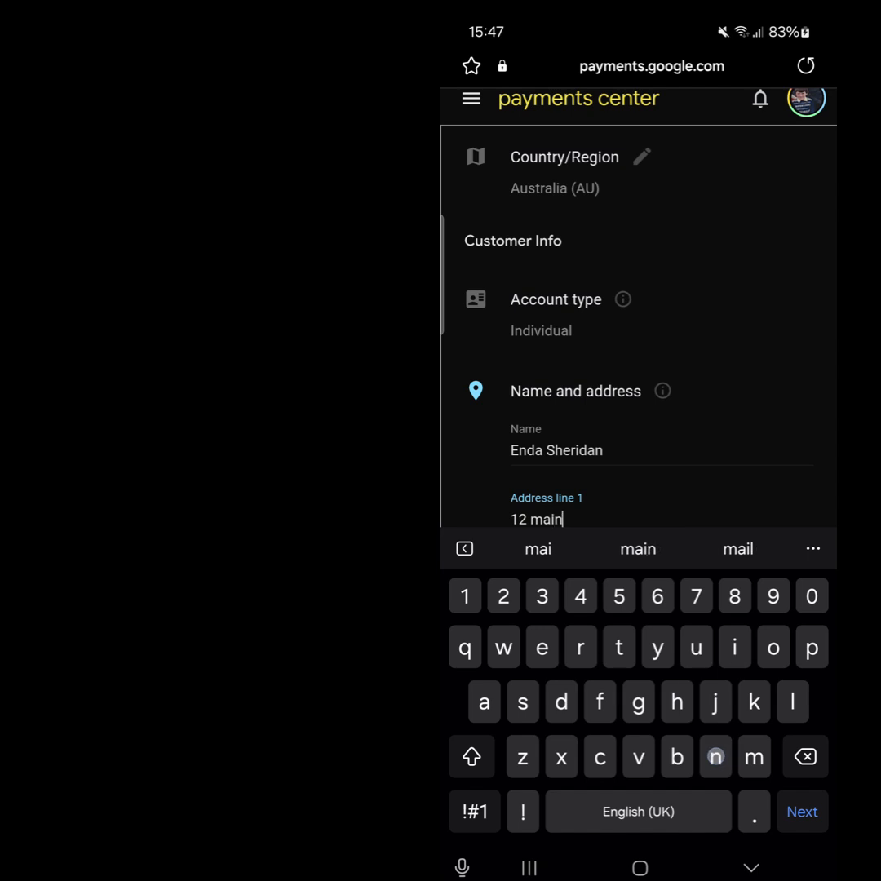
text(street)
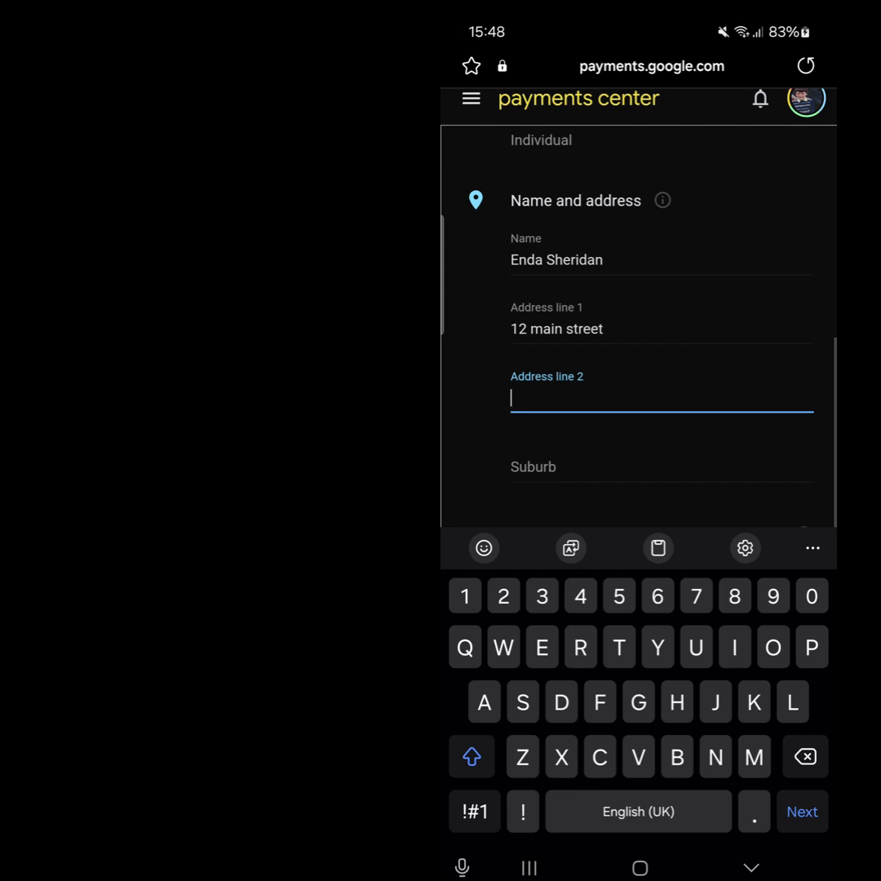
text(Sydn)
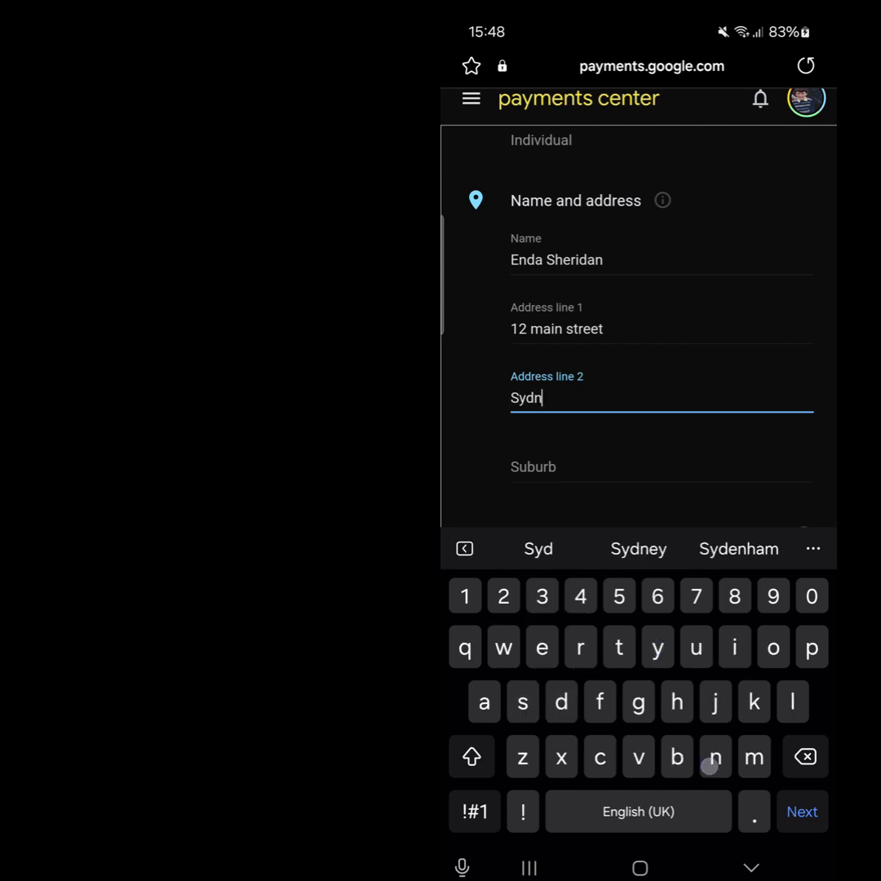